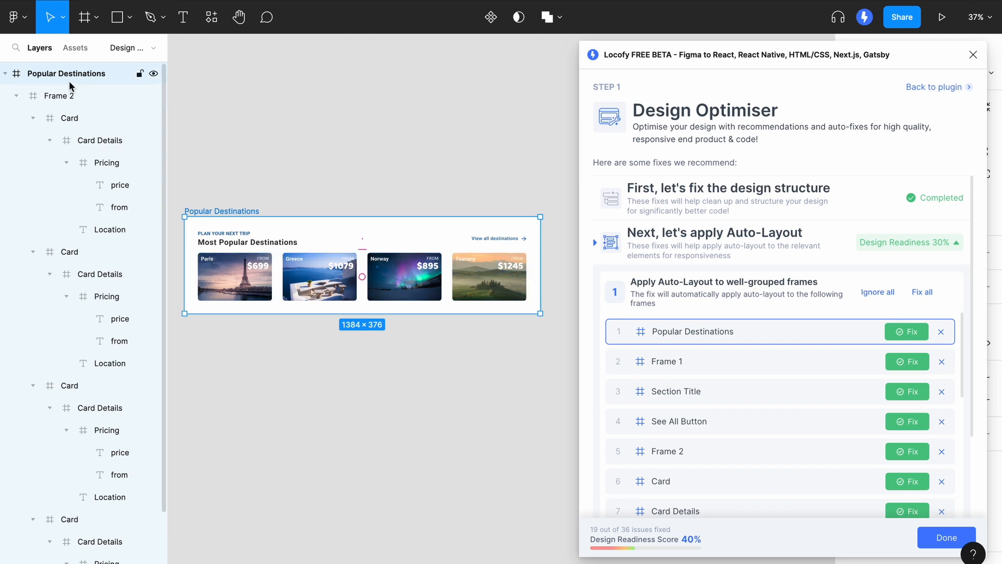
mouse_move(906, 334)
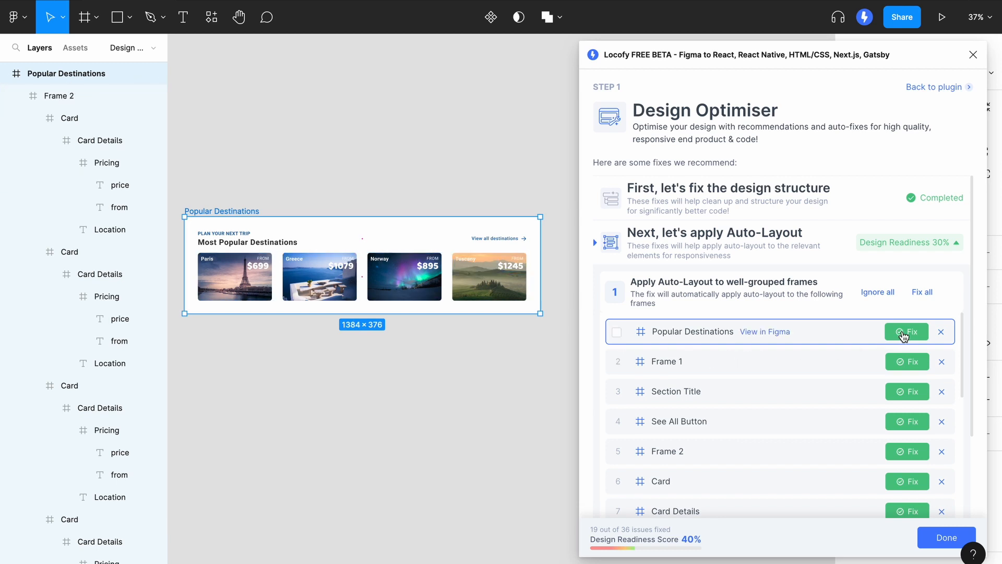
Step: Convert the Popular Destinations frame to auto-layout via the optimiser's Fix action
click(906, 331)
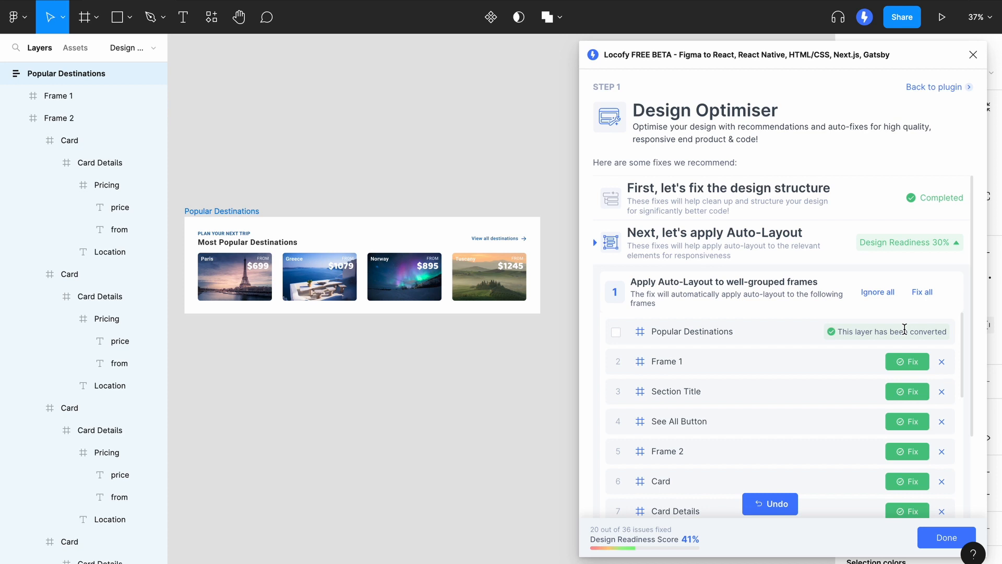
Step: Use Fix all to apply auto-layout to every remaining well-grouped frame
click(66, 73)
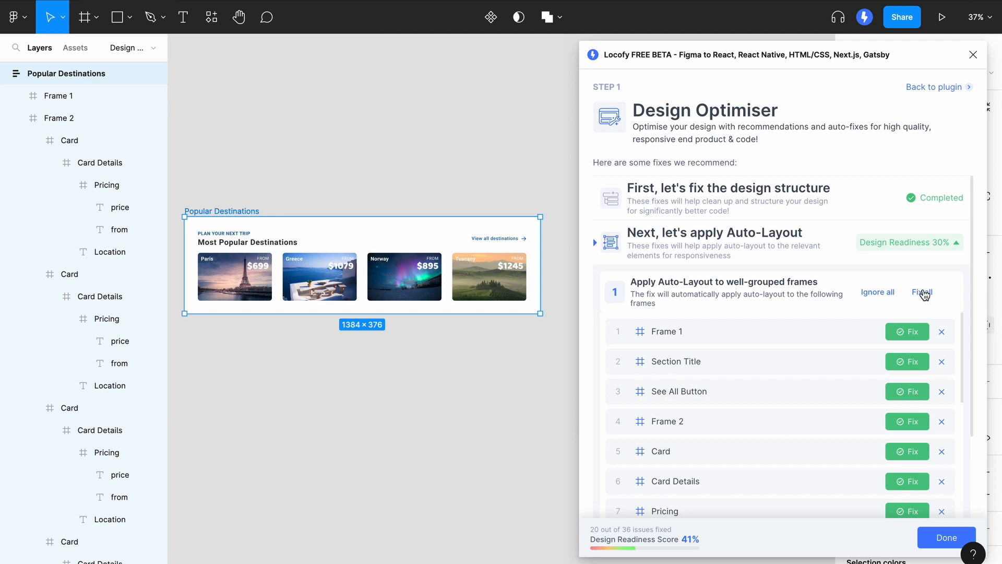
click(920, 292)
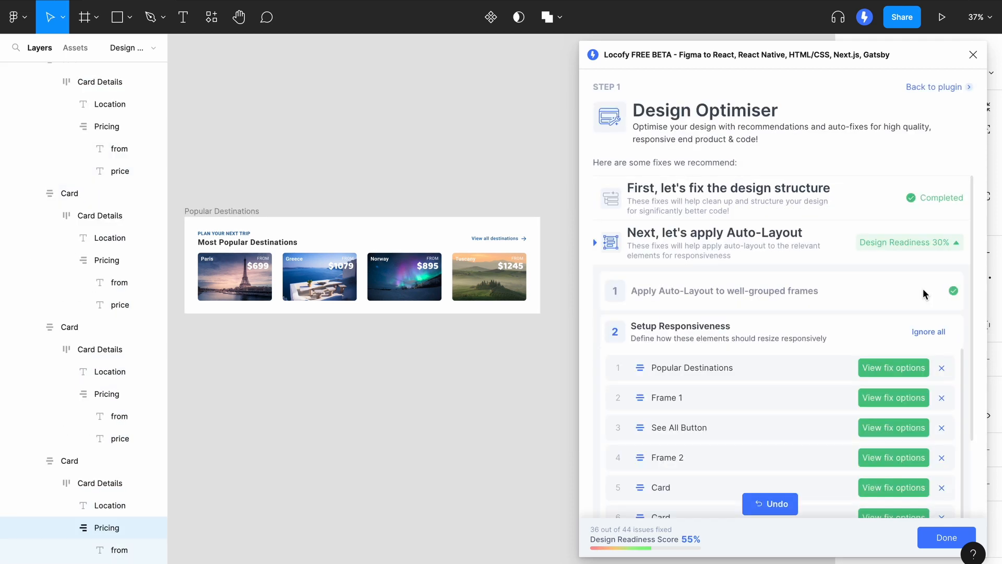